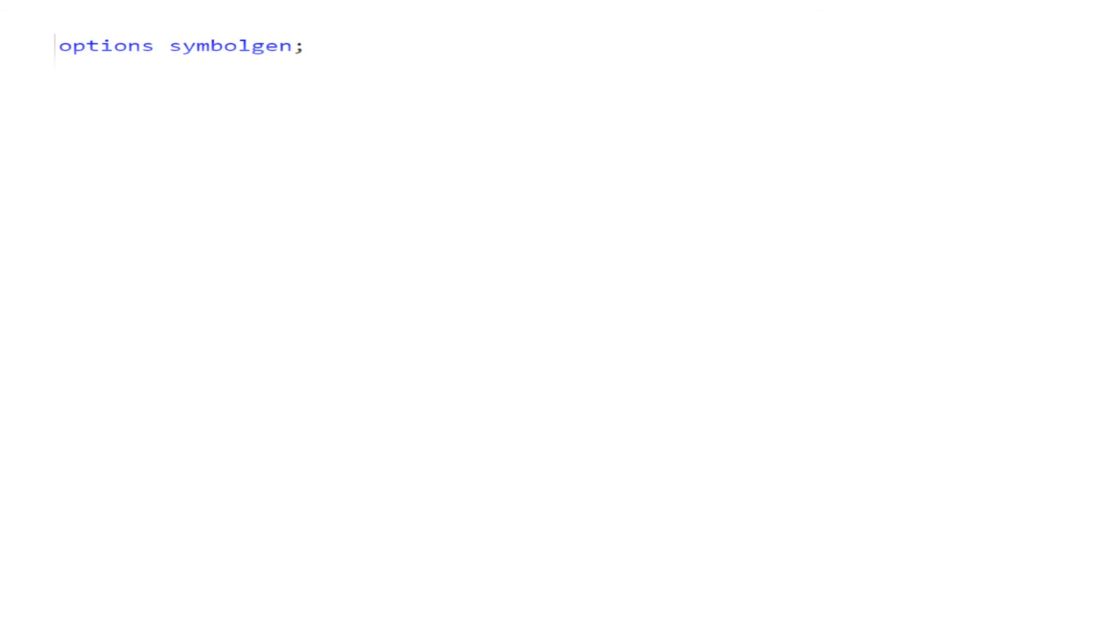
Ink the check_freq slide, marking the type/var parameters, symbolgen, sashelp.cars and origin.
type("%macro check_freq(type, var);")
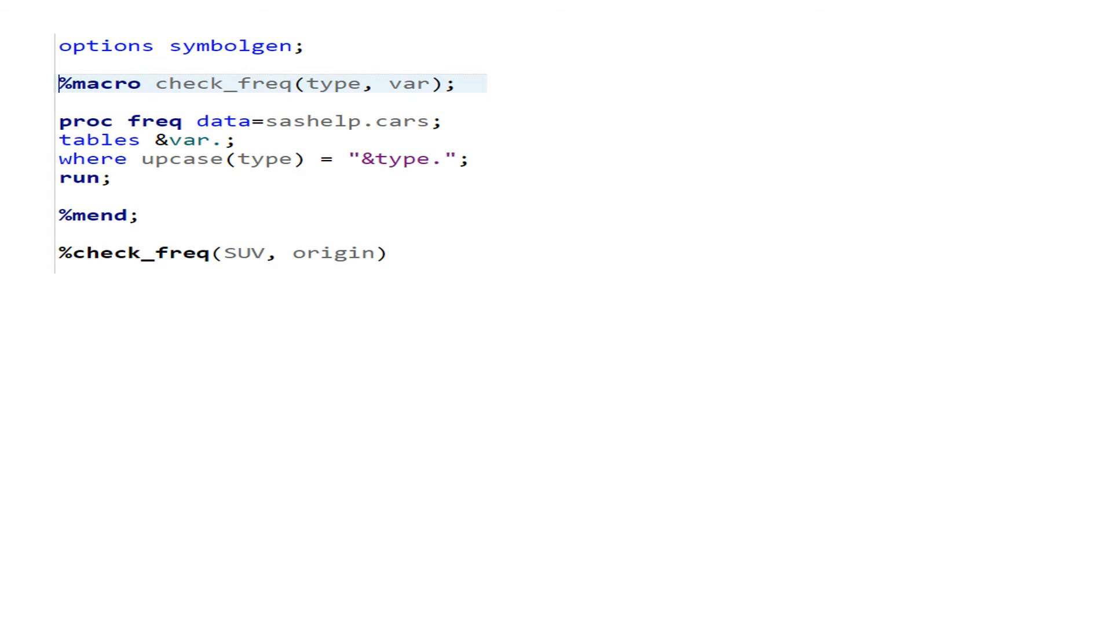
mouse_move(300, 189)
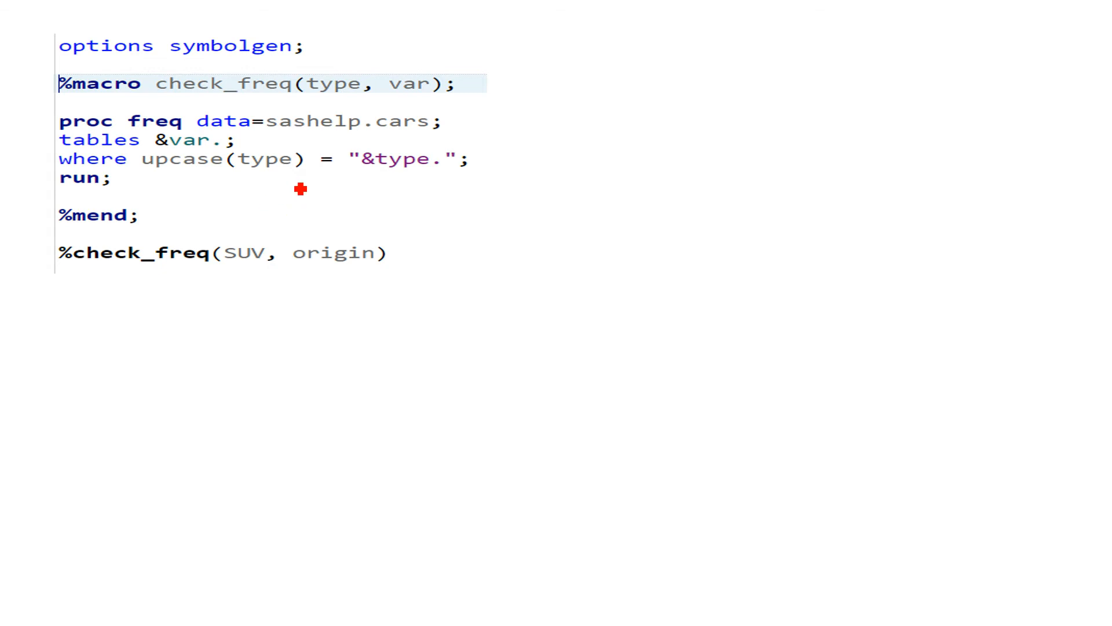
left_click_drag(230, 167, 298, 167)
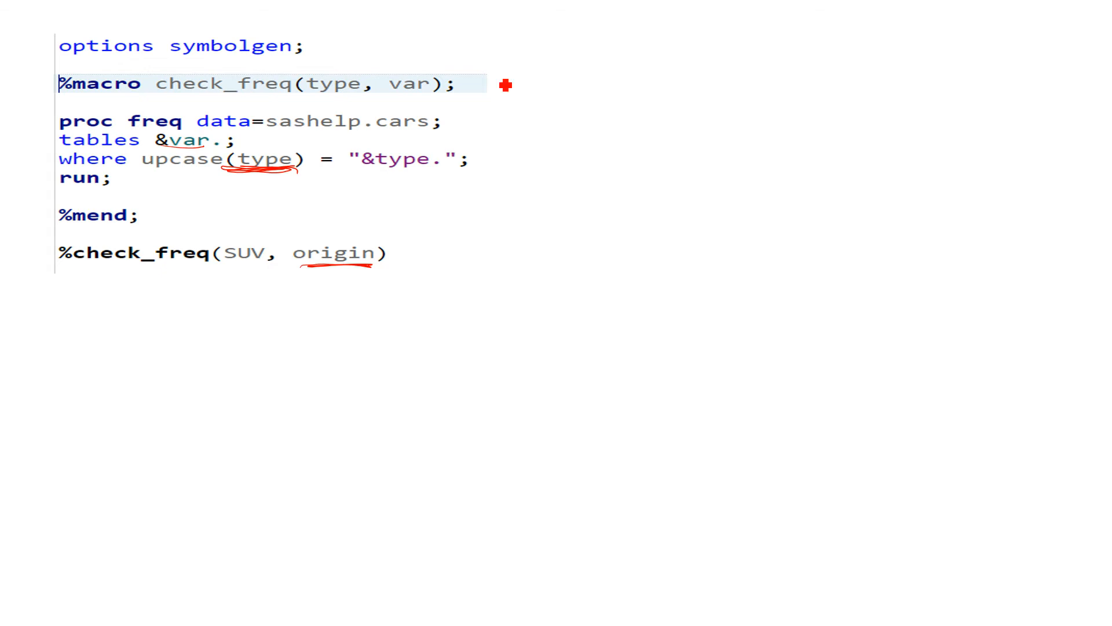
left_click_drag(505, 70, 415, 288)
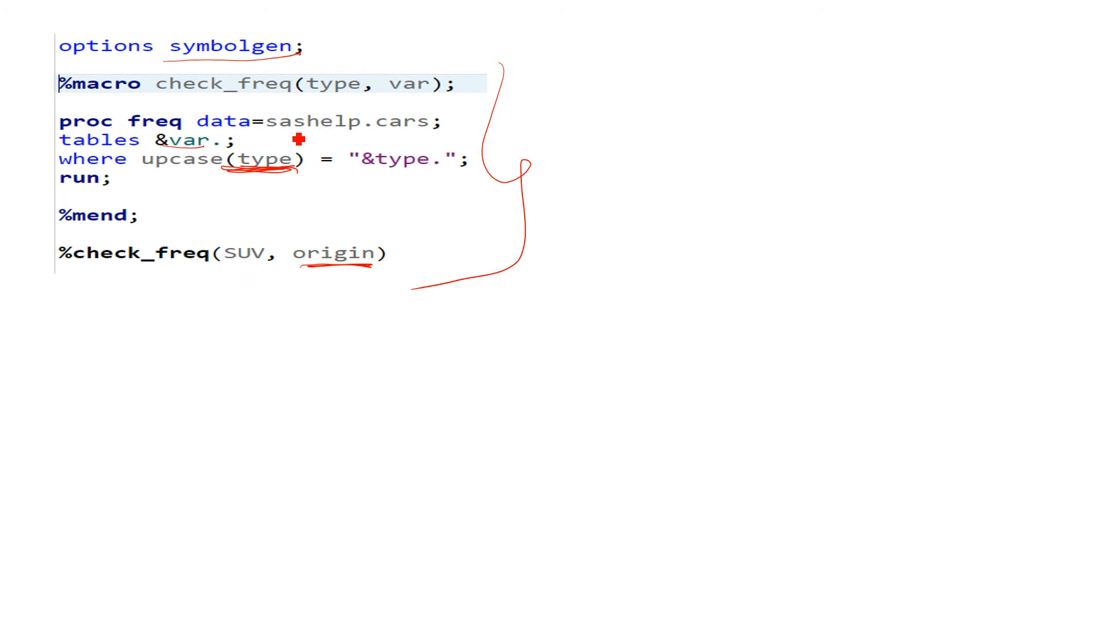
left_click_drag(284, 133, 433, 135)
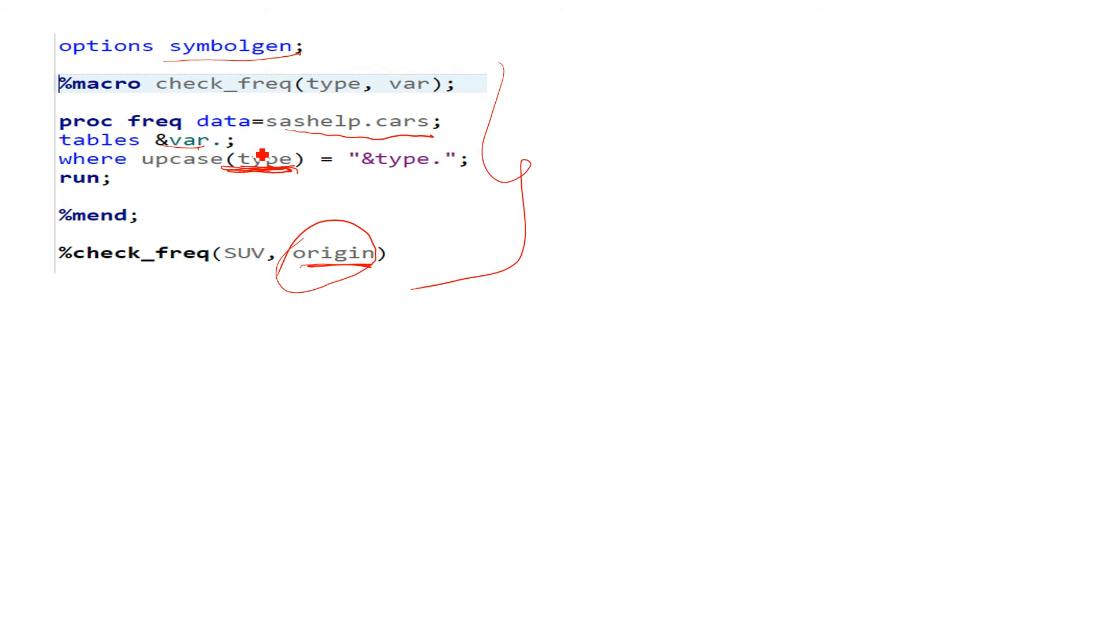
mouse_move(269, 247)
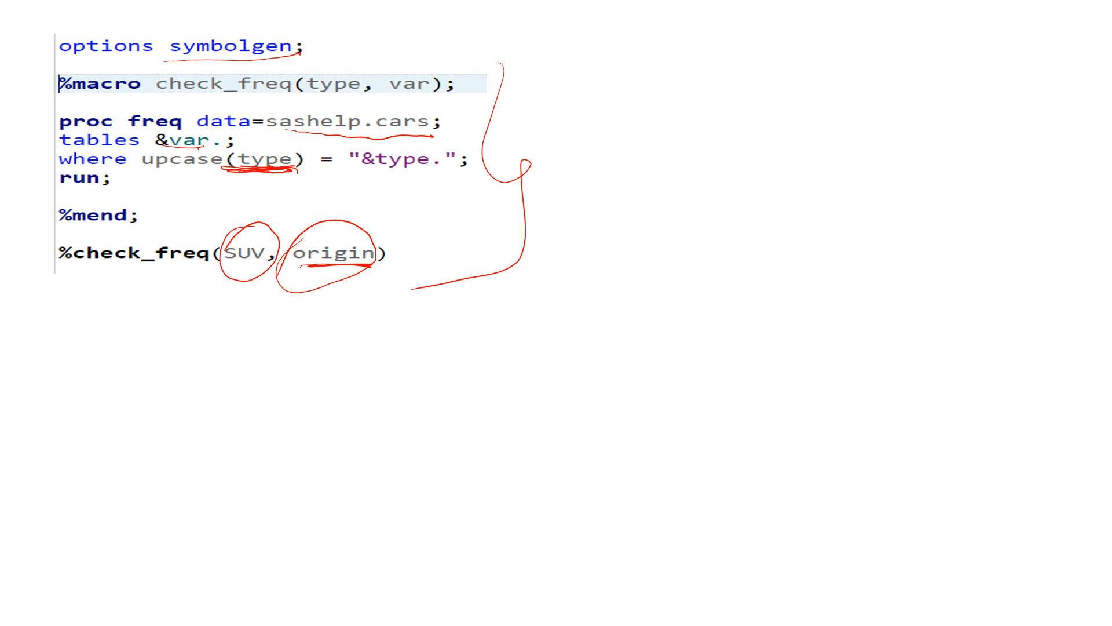
key("alt+tab")
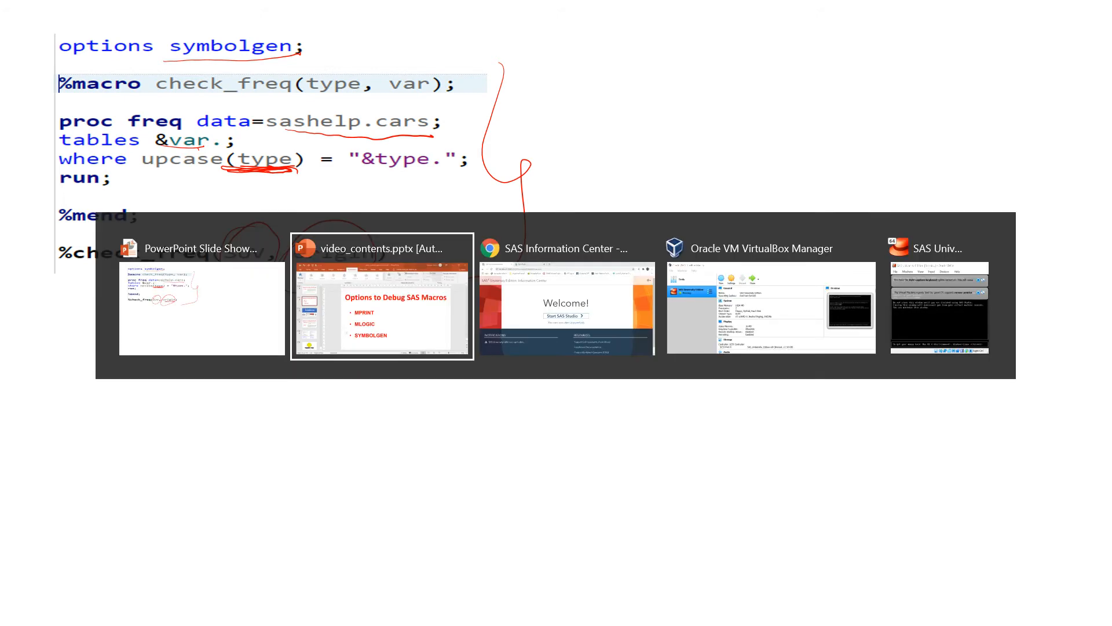
Return to the SAS Studio window and submit the check_freq program.
left_click(770, 248)
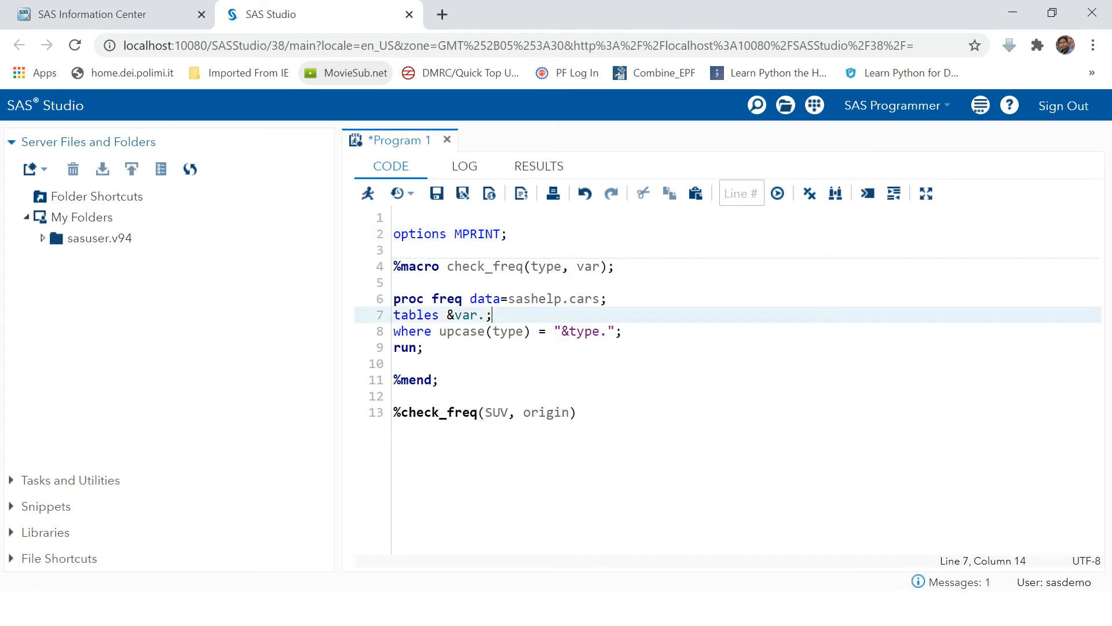
left_click(778, 193)
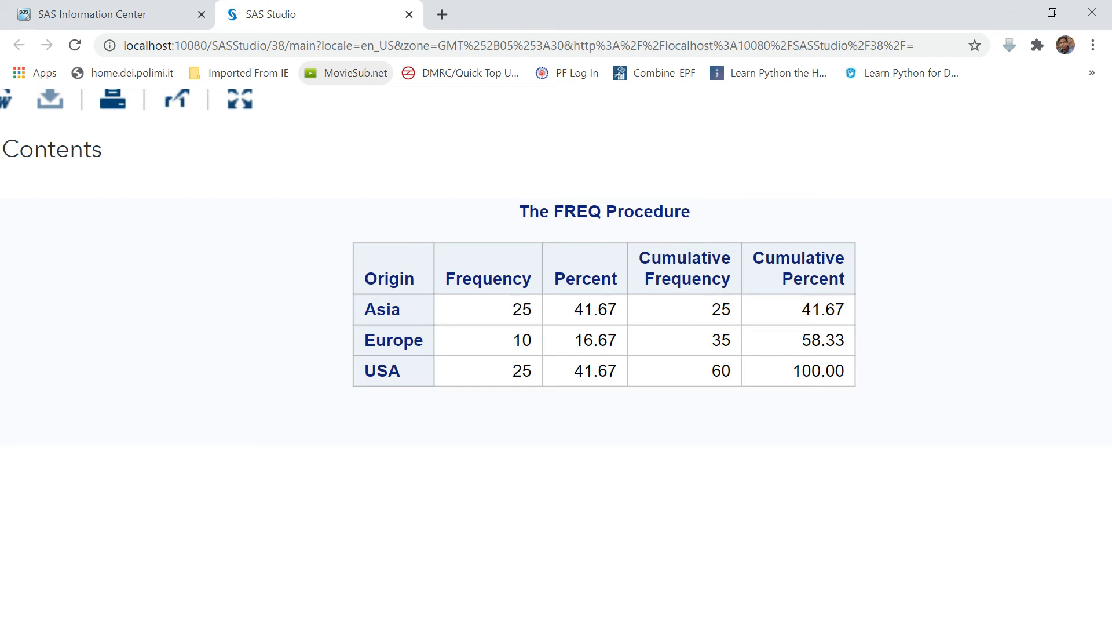
key("alt+tab")
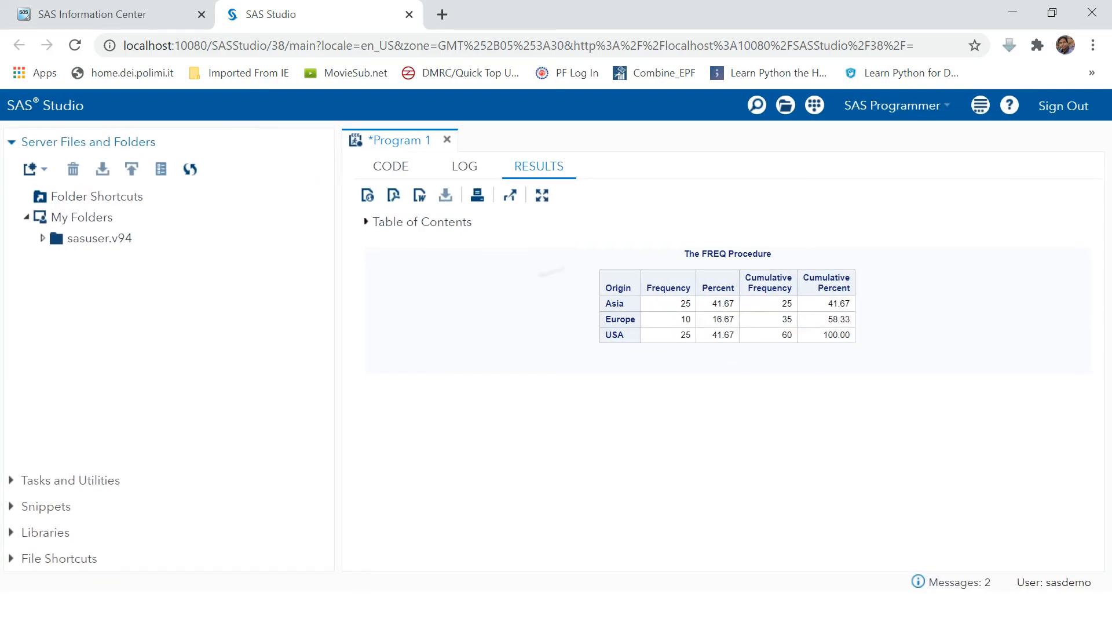
Back in the code editor, place the cursor and select text in the where clause around &type.
left_click(390, 166)
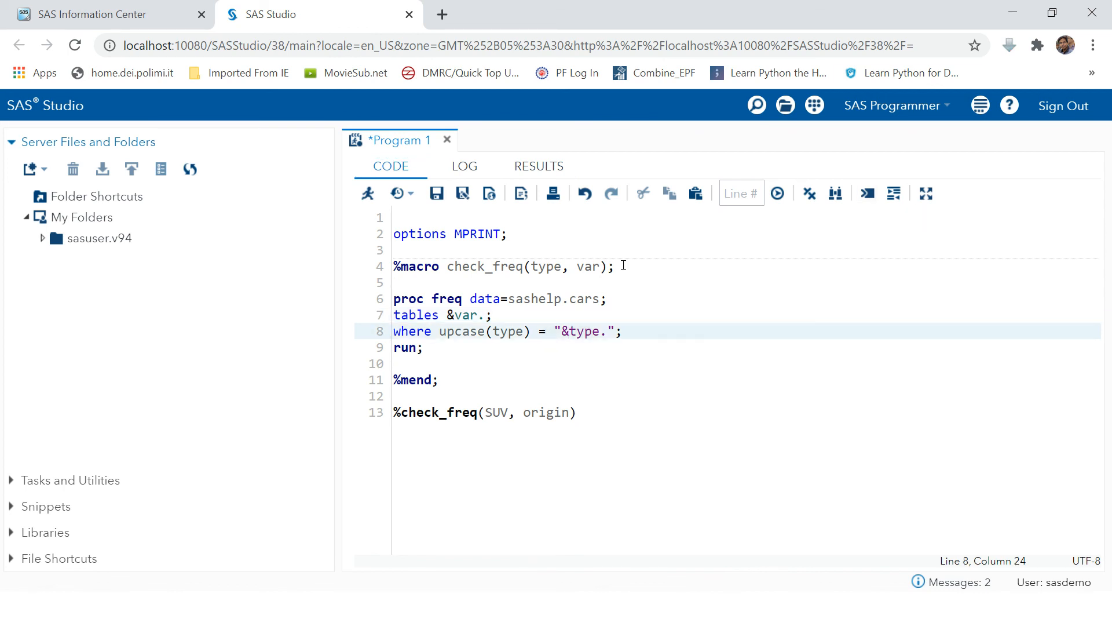
left_click(507, 298)
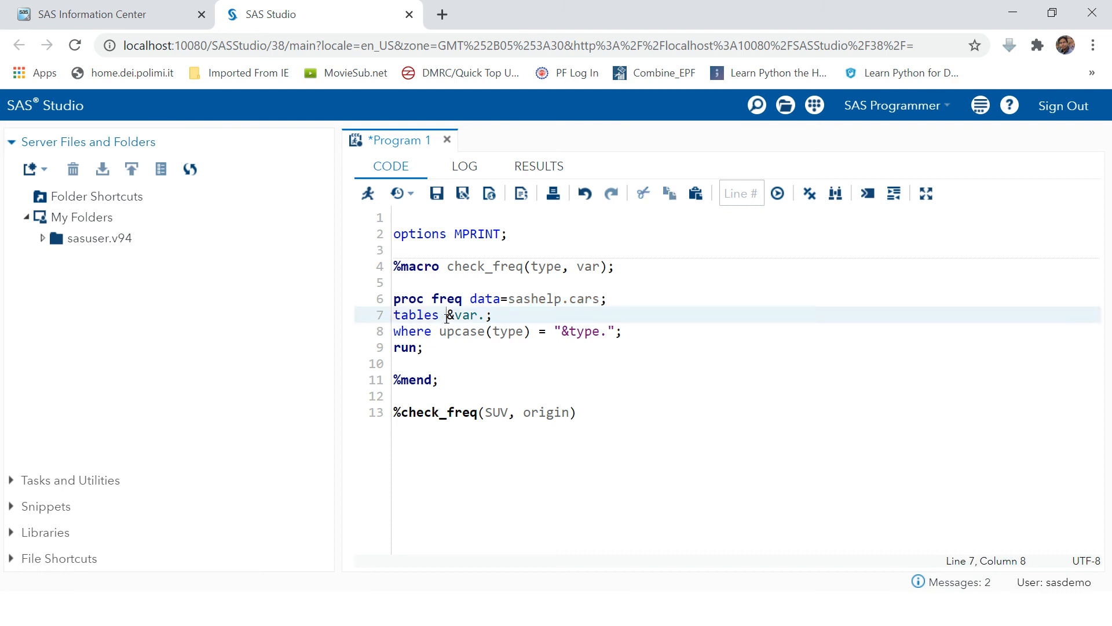
left_click_drag(446, 315, 488, 316)
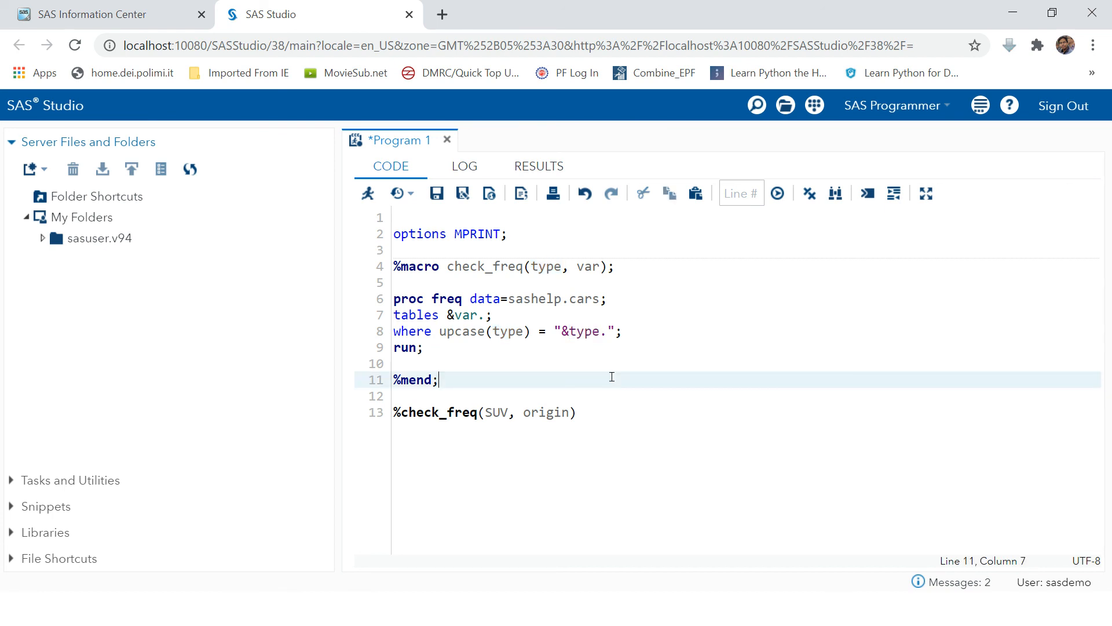
mouse_move(552, 331)
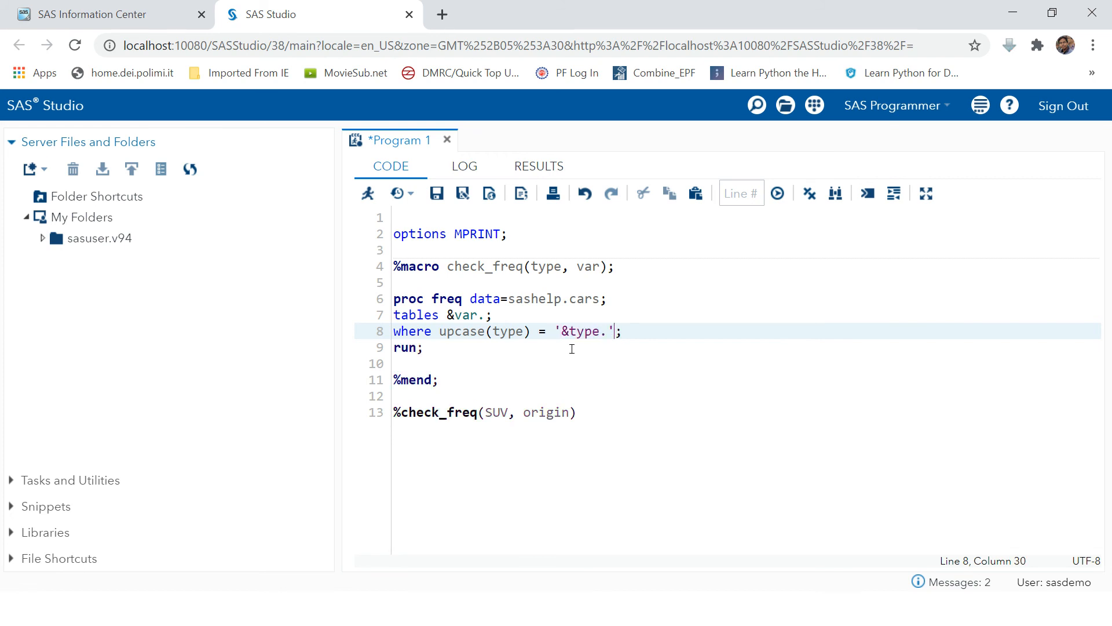
Rerun the single-quoted version, then go back to the program code.
left_click(777, 193)
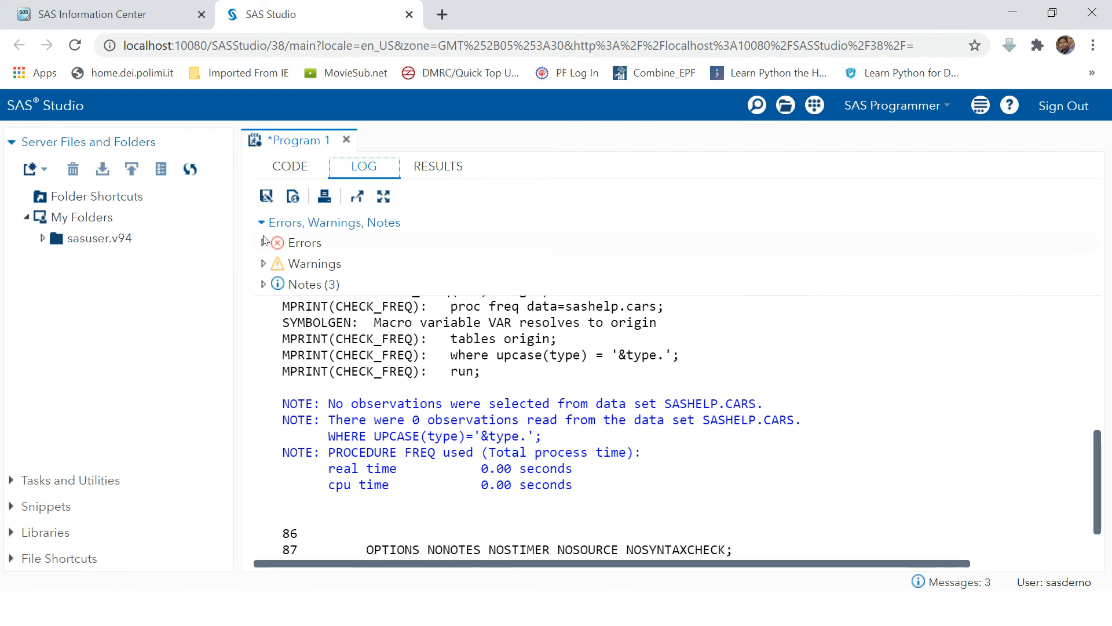
left_click(288, 167)
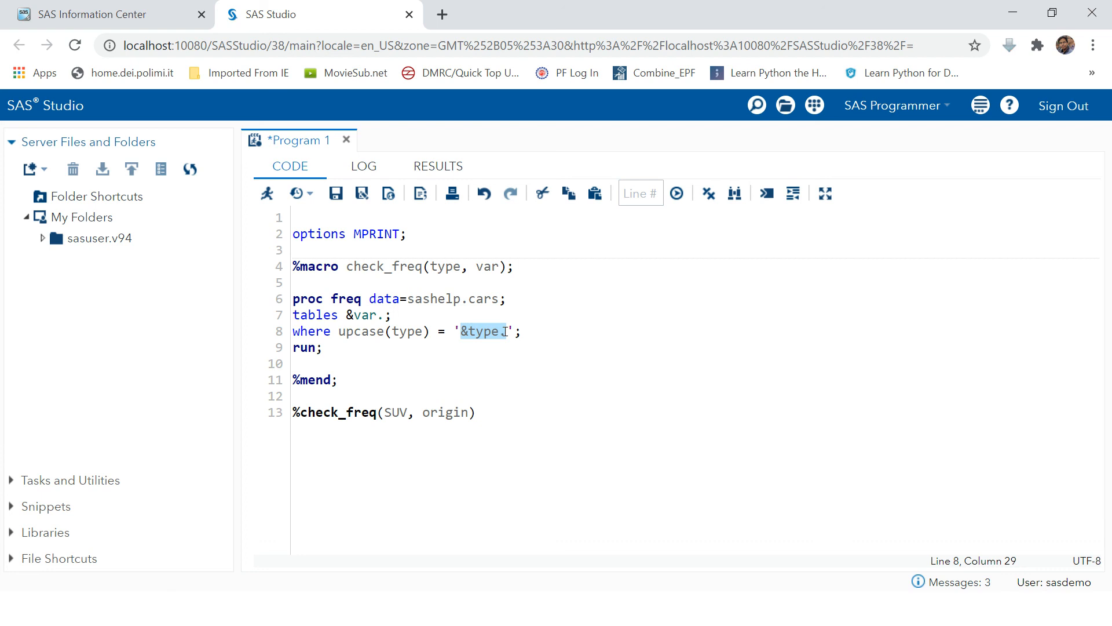
Put "&type." back in double quotes, then compare the Origin table with the resolved-value log.
type(".")
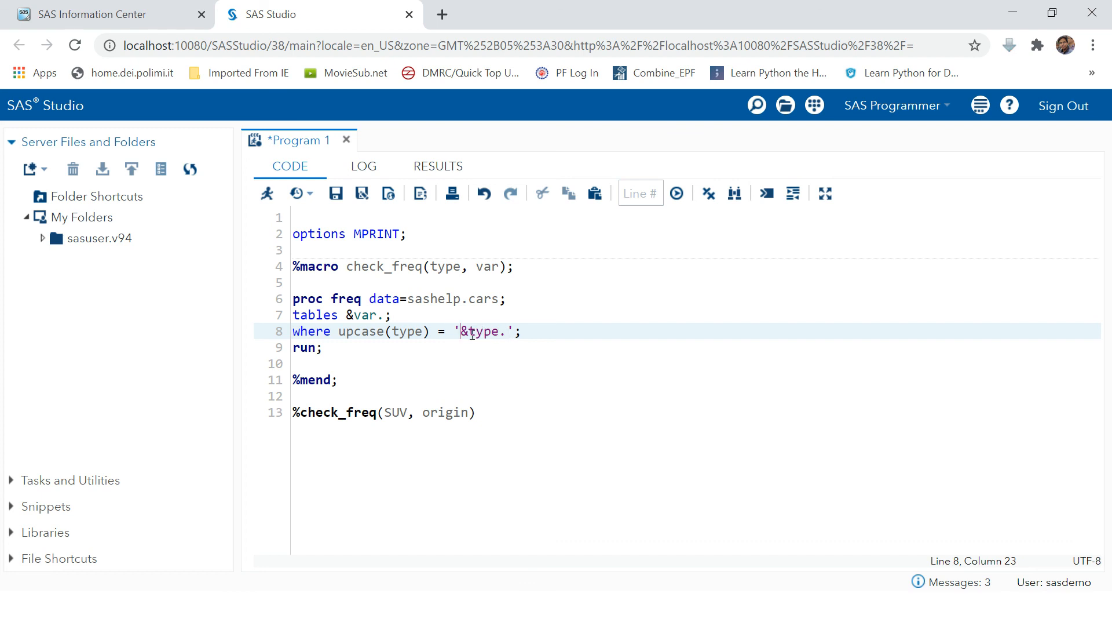
type("\"")
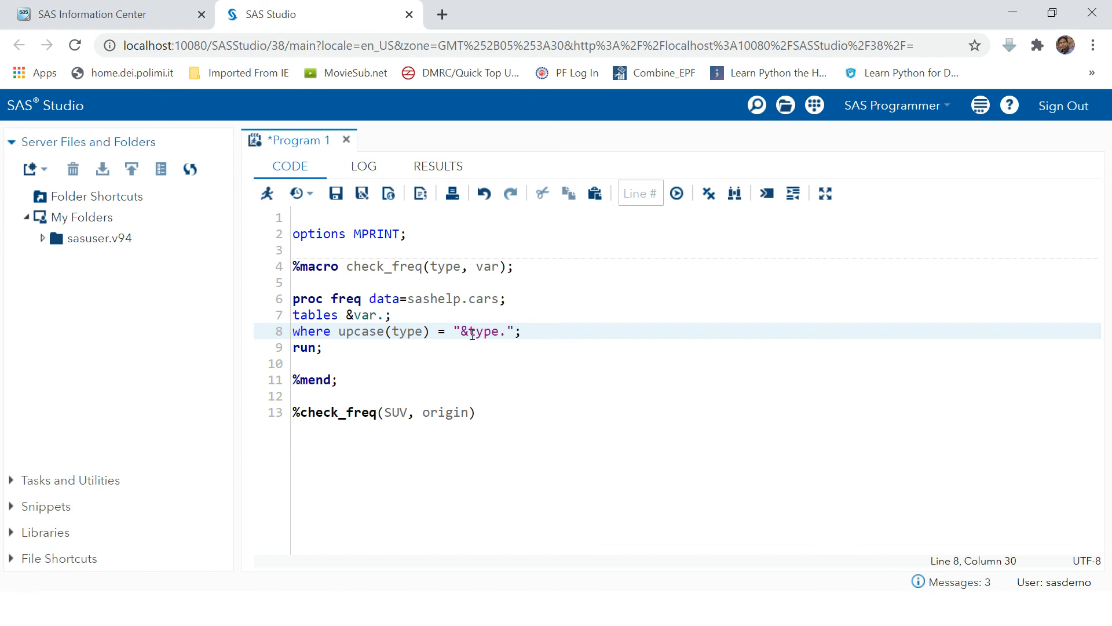
mouse_move(429, 331)
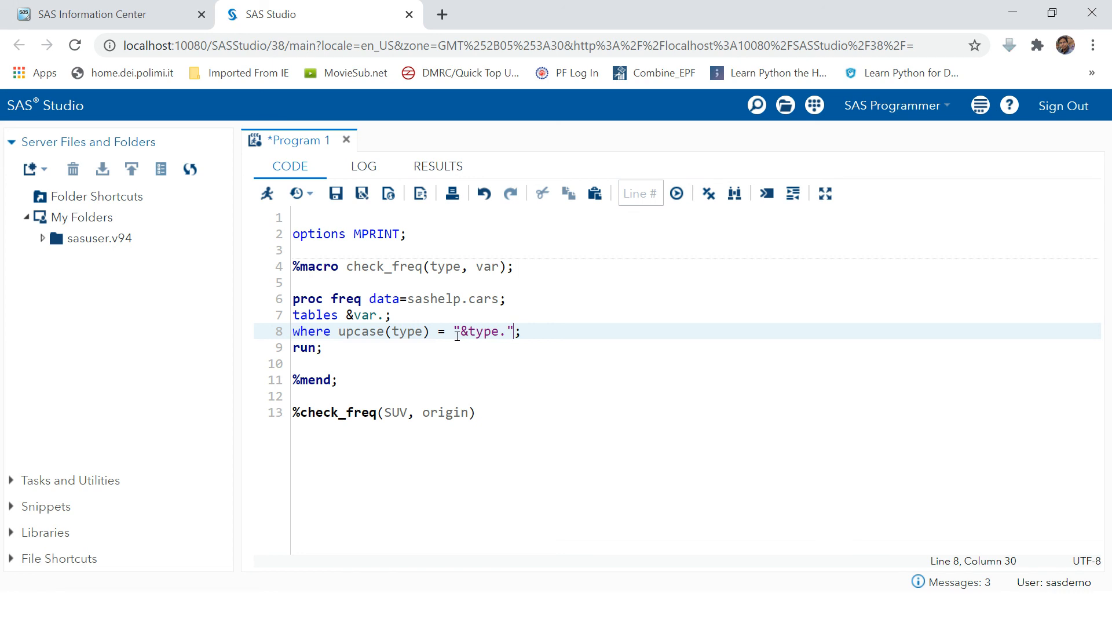
mouse_move(461, 336)
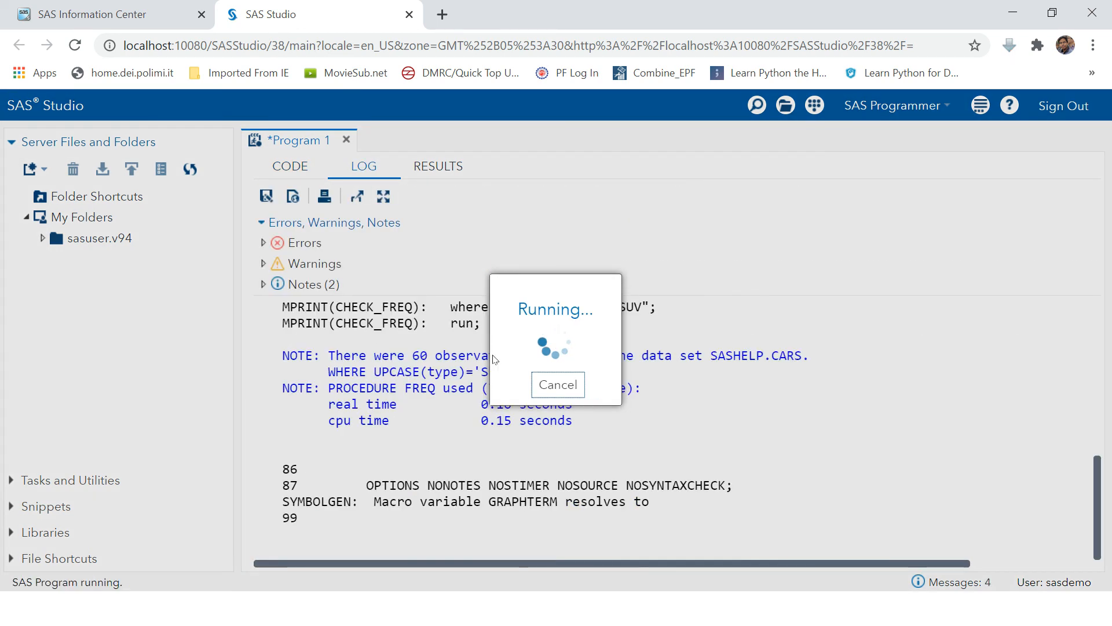
left_click(438, 166)
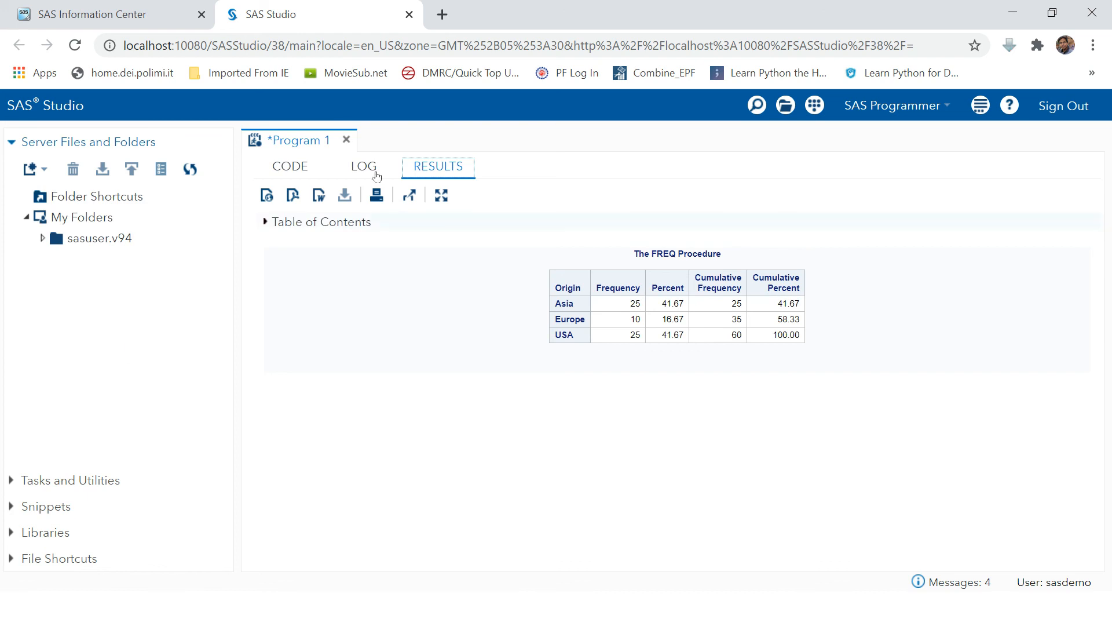
left_click(363, 166)
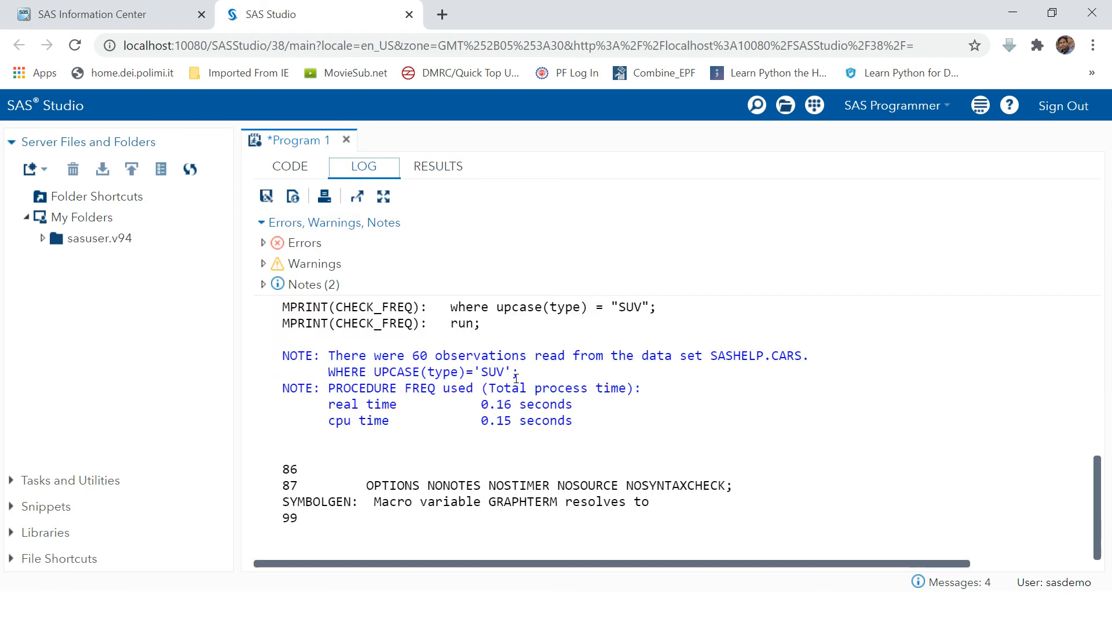
left_click(438, 167)
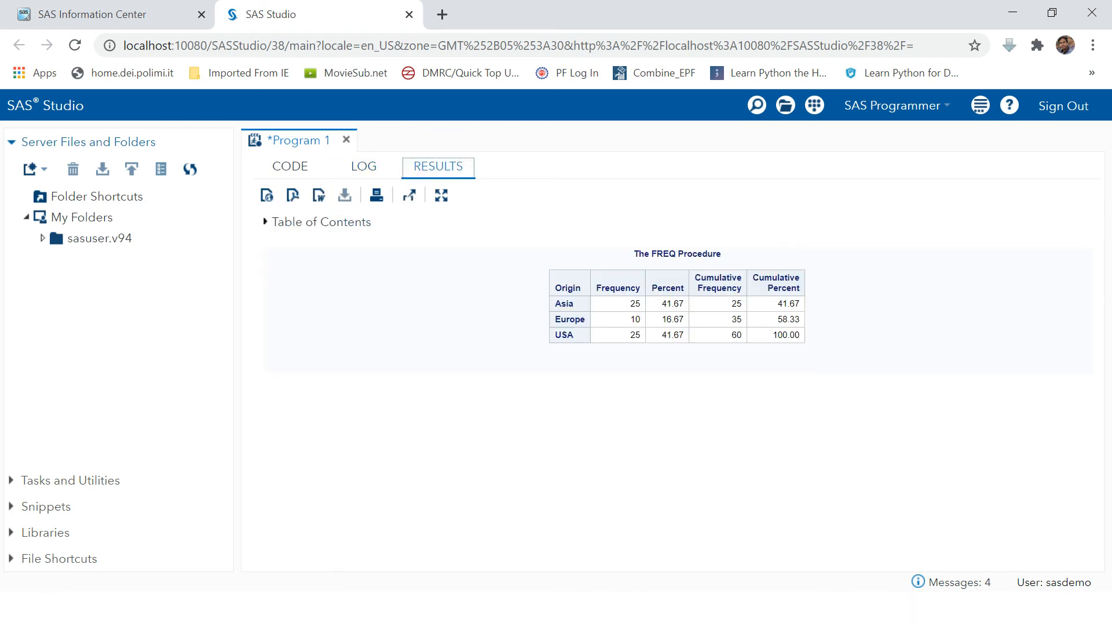
left_click(363, 167)
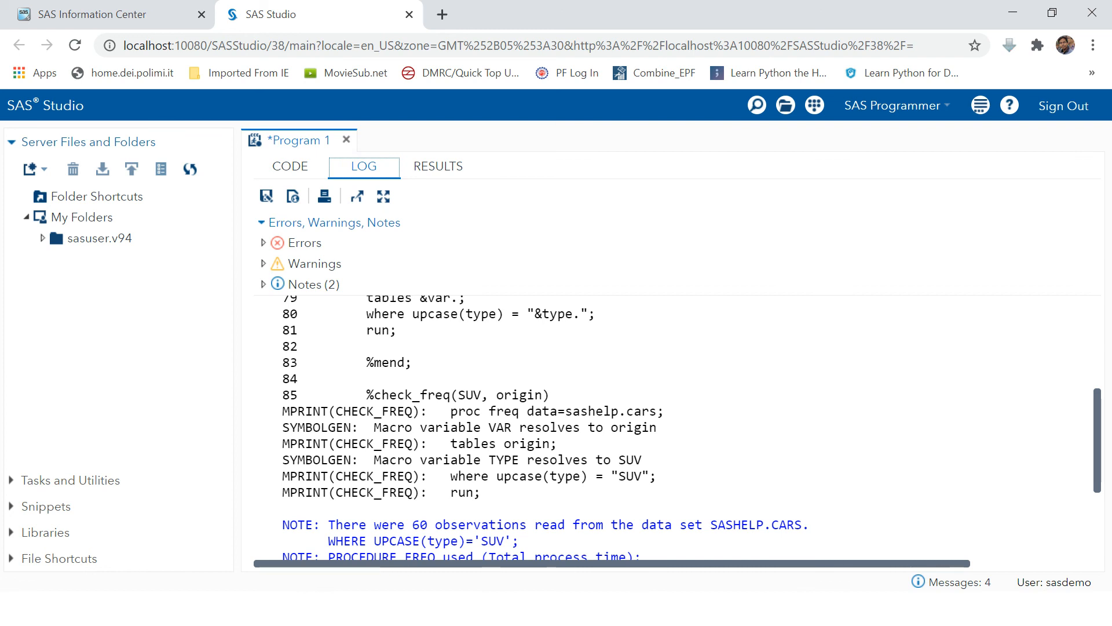